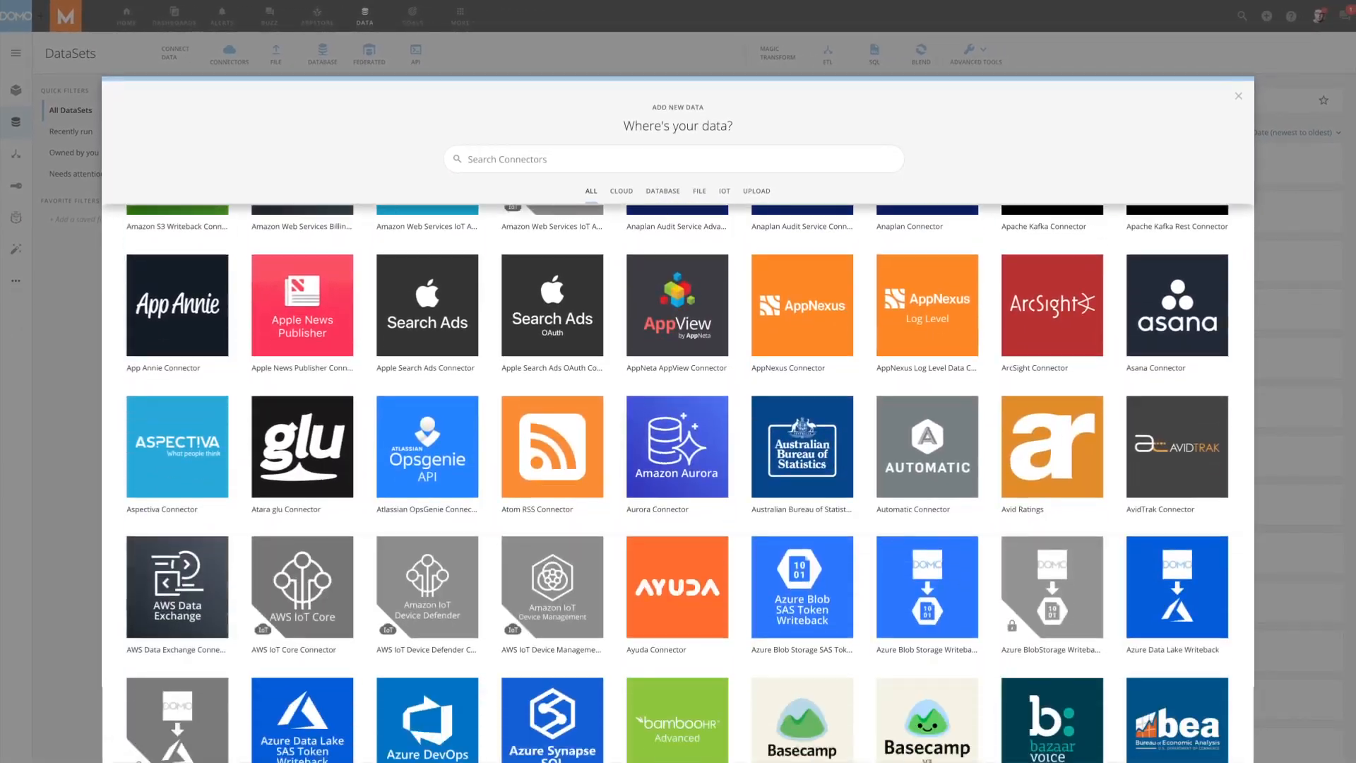
- Scroll through the Magic ETL dataflow joining NPPES, LEIE and Taxonomy datasets
{"action": "scroll", "scroll_direction": "down", "scroll_amount": 3}
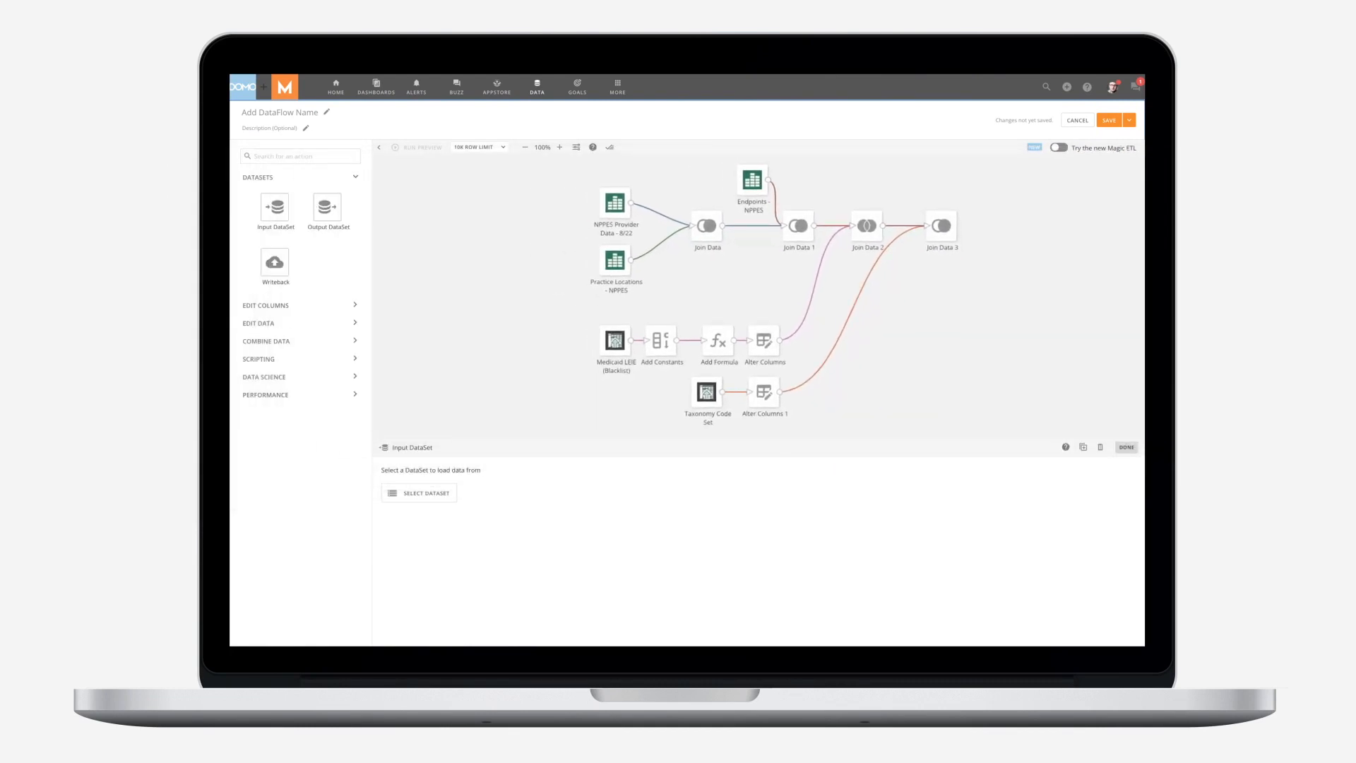
- Open the Medicaid Dashboard from Dashboards to view the 8,299,949-provider overview
{"action": "left_click", "coordinate": [375, 84]}
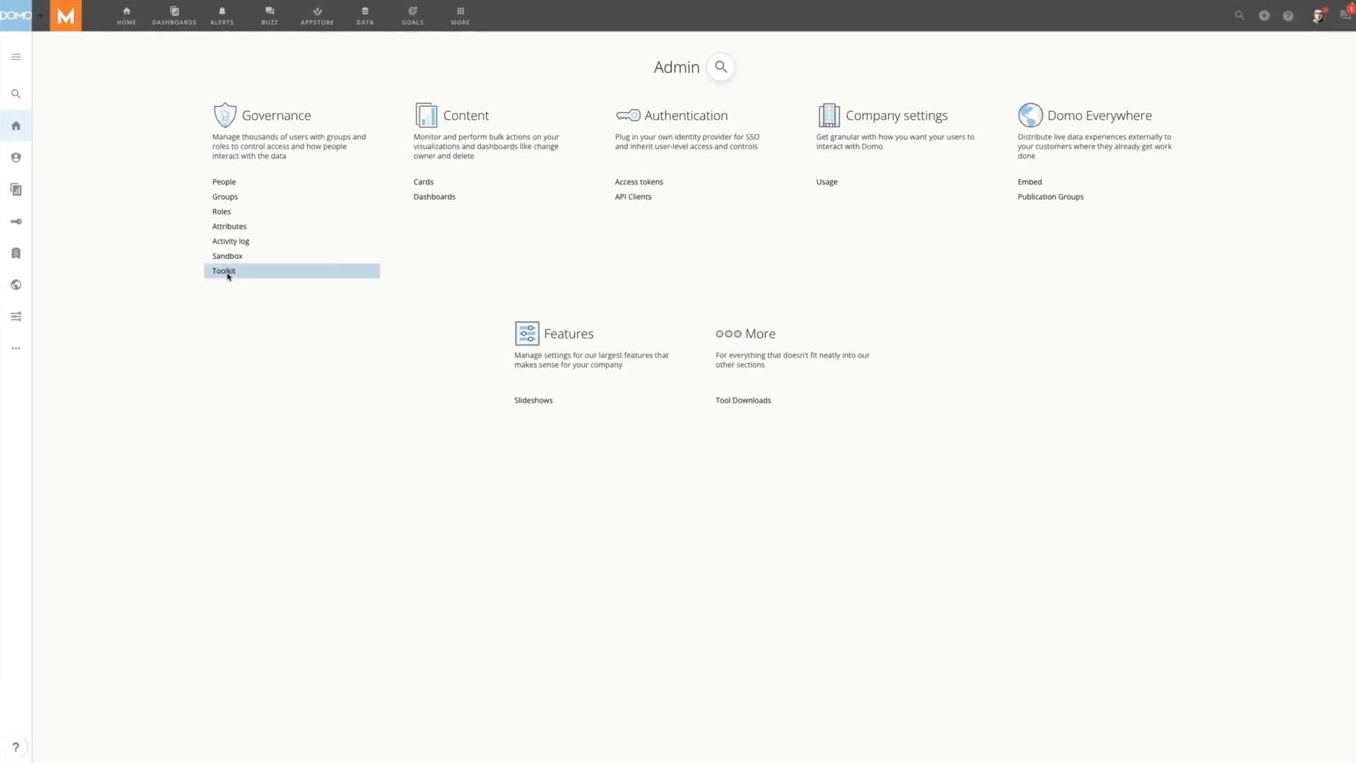
{"action": "left_click", "coordinate": [223, 270]}
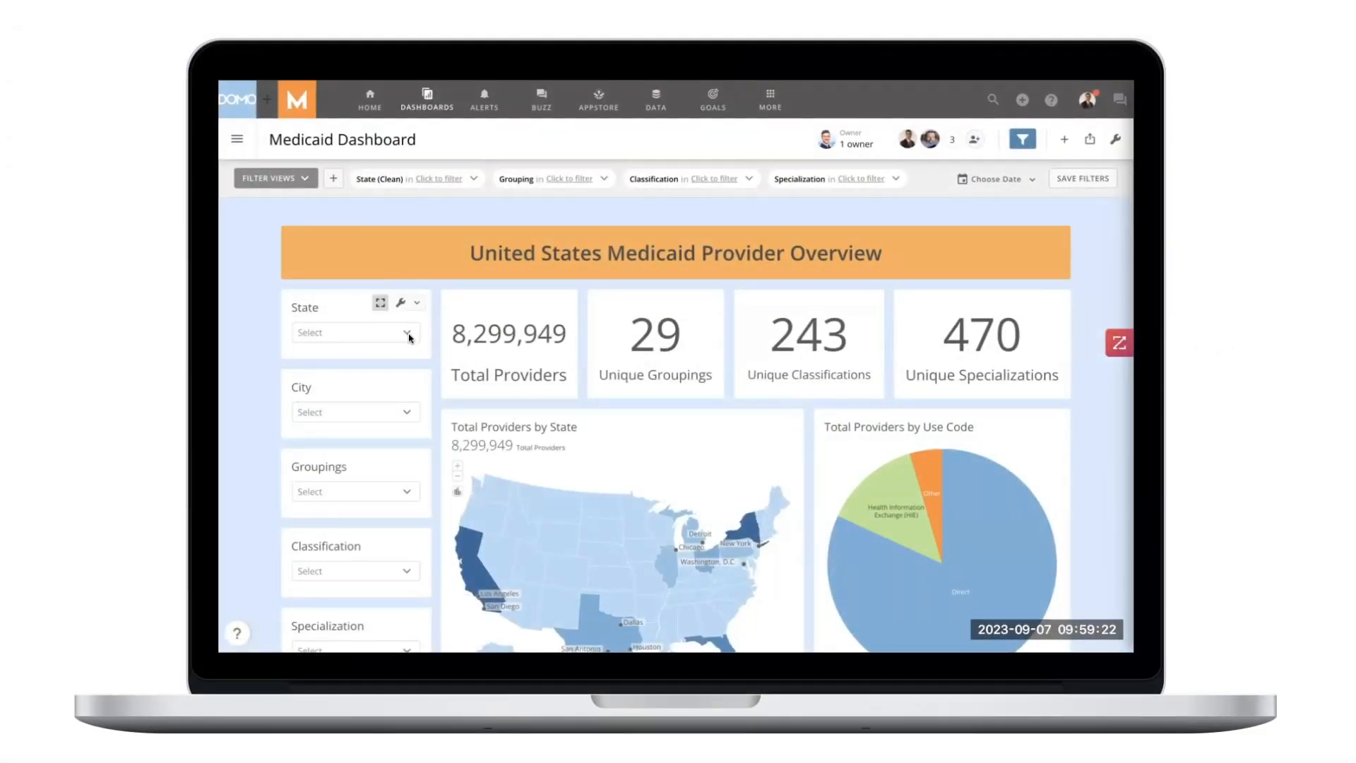
- Filter the dashboard to CA, Behavioral Health & Social Service Providers, and Counselor
{"action": "left_click", "coordinate": [351, 332]}
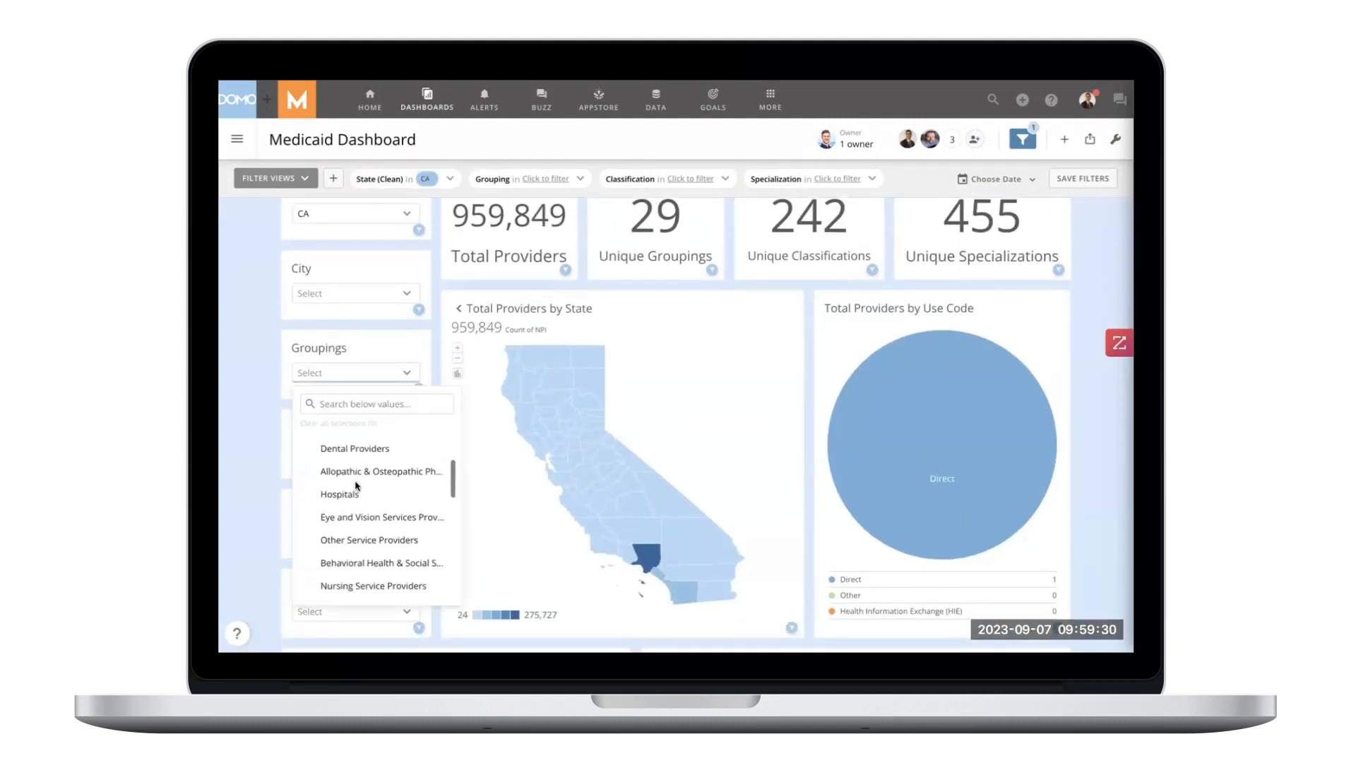
{"action": "left_click", "coordinate": [381, 562]}
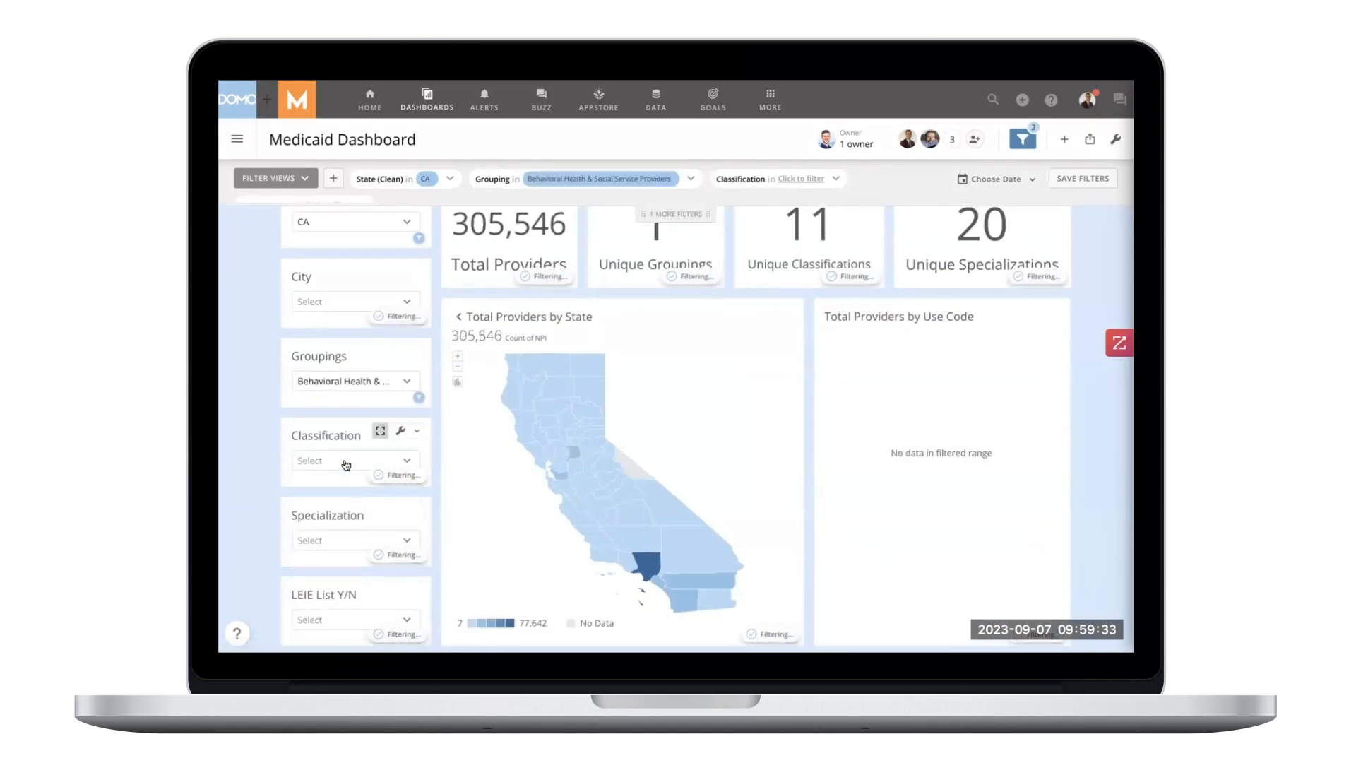
{"action": "left_click", "coordinate": [350, 459]}
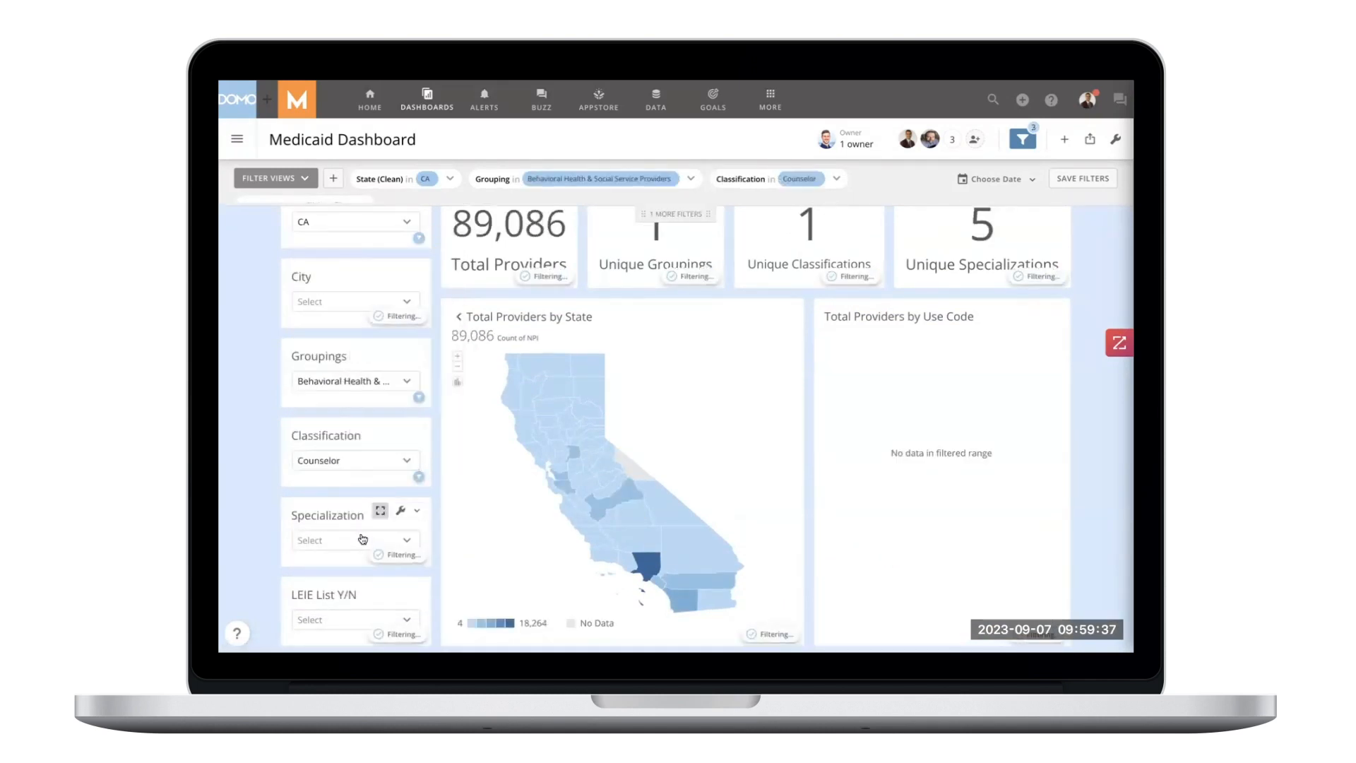